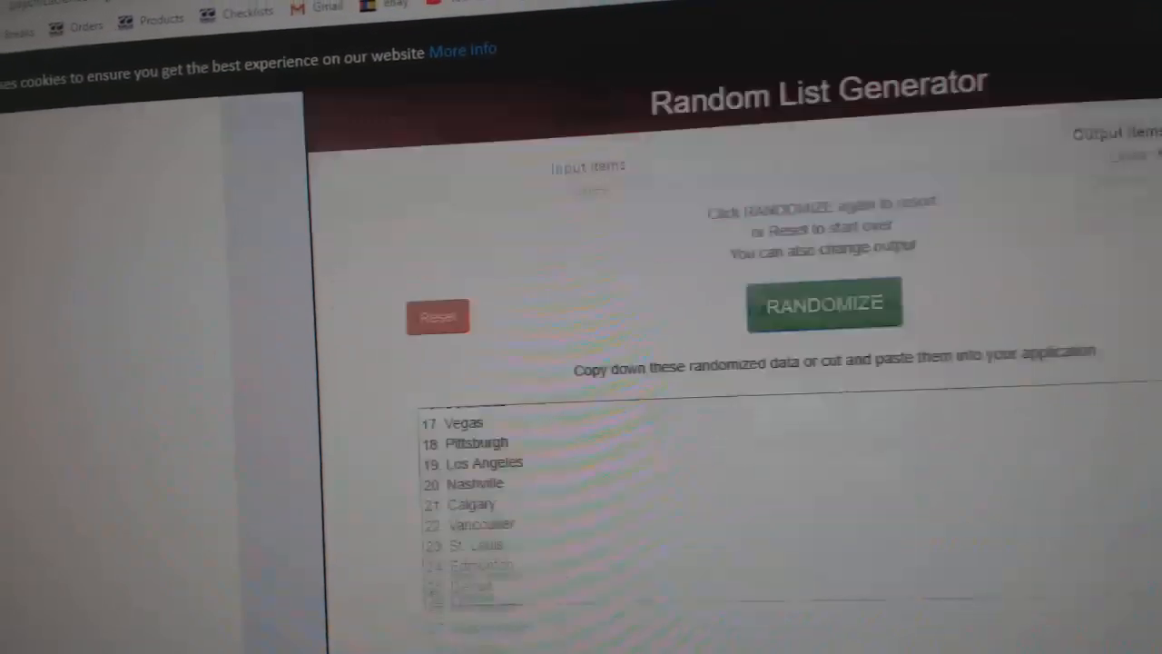
Reshuffle the NHL team list into a new random order starting Dallas, Edmonton, Chicago, San Jose.
{"action": "left_click", "coordinate": [824, 301]}
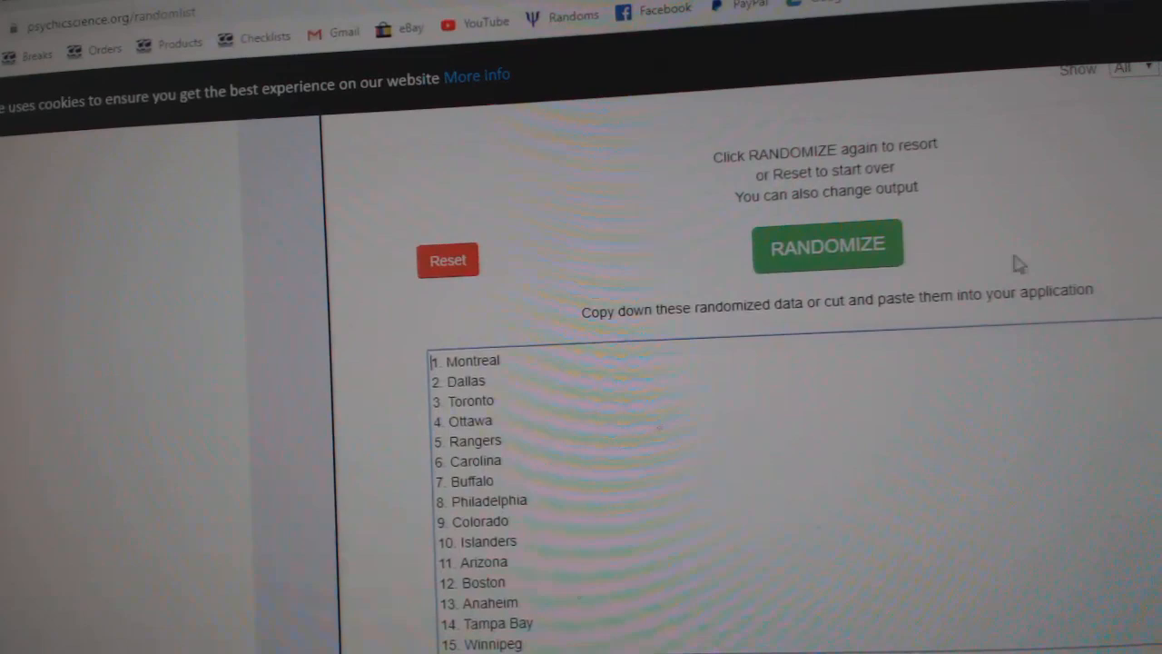
{"action": "left_click", "coordinate": [826, 245]}
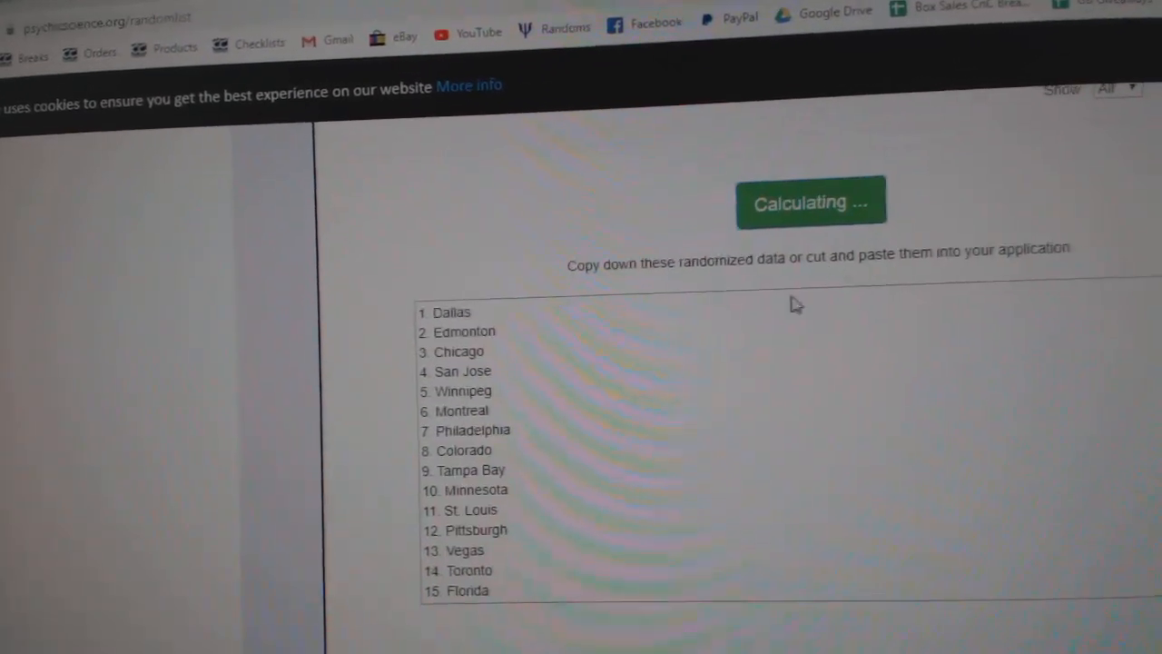
Review the break list's team assignments, marking rows 3, 11 and 22 to read their teams.
{"action": "left_click", "coordinate": [809, 202]}
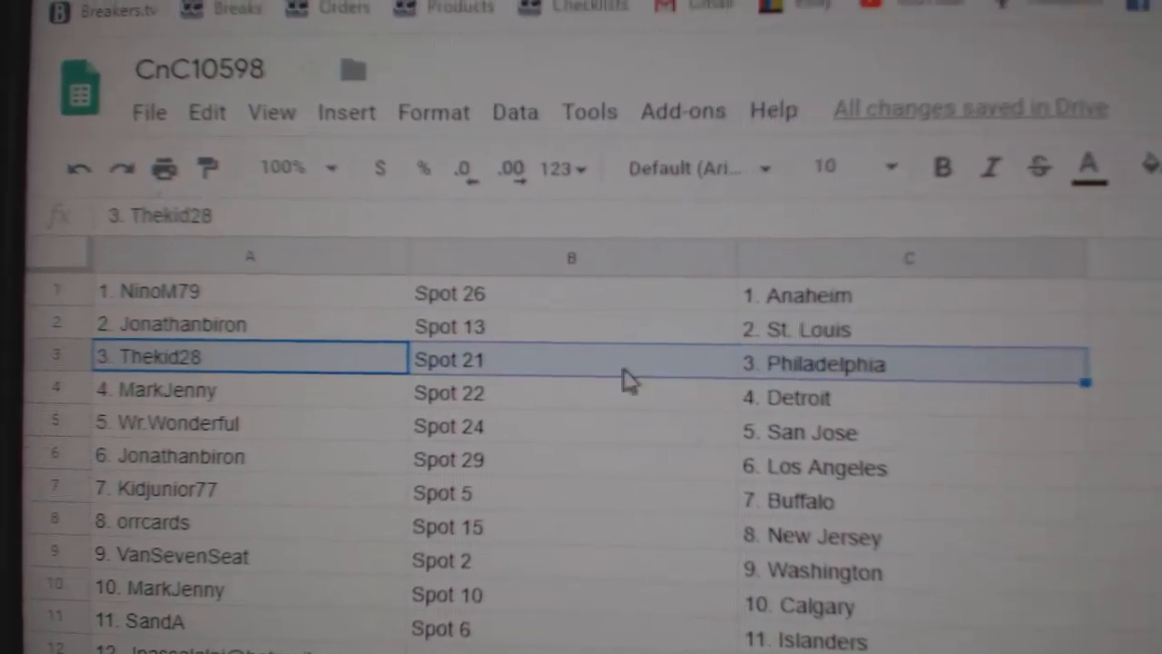
{"action": "left_click", "coordinate": [160, 423]}
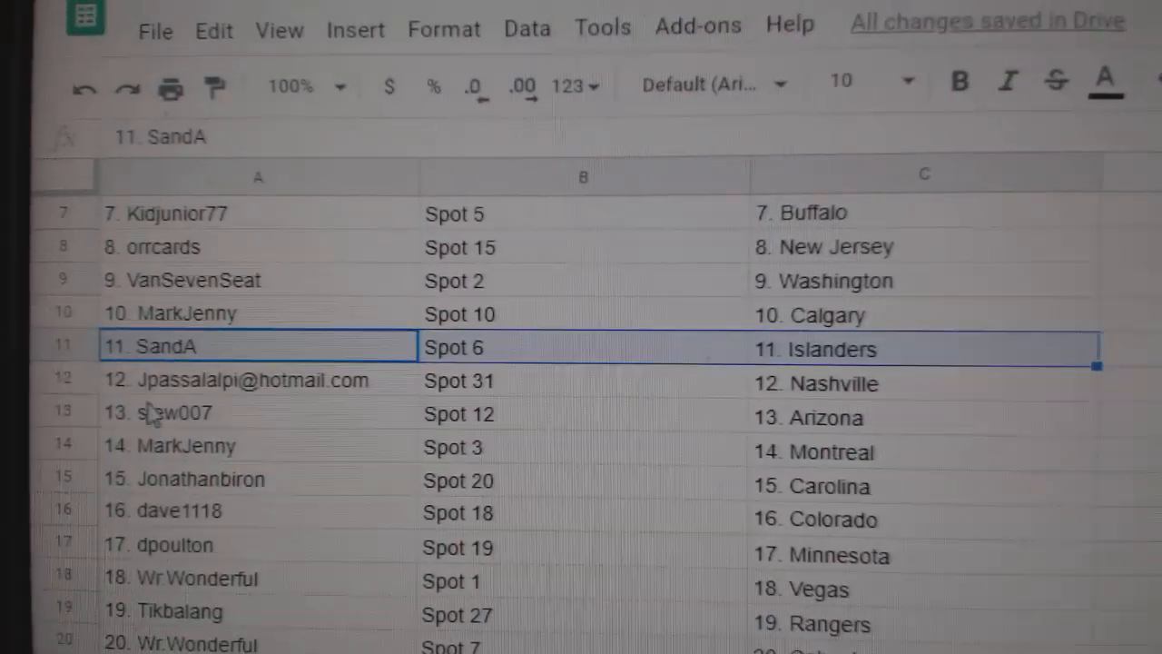
{"action": "left_click", "coordinate": [164, 412]}
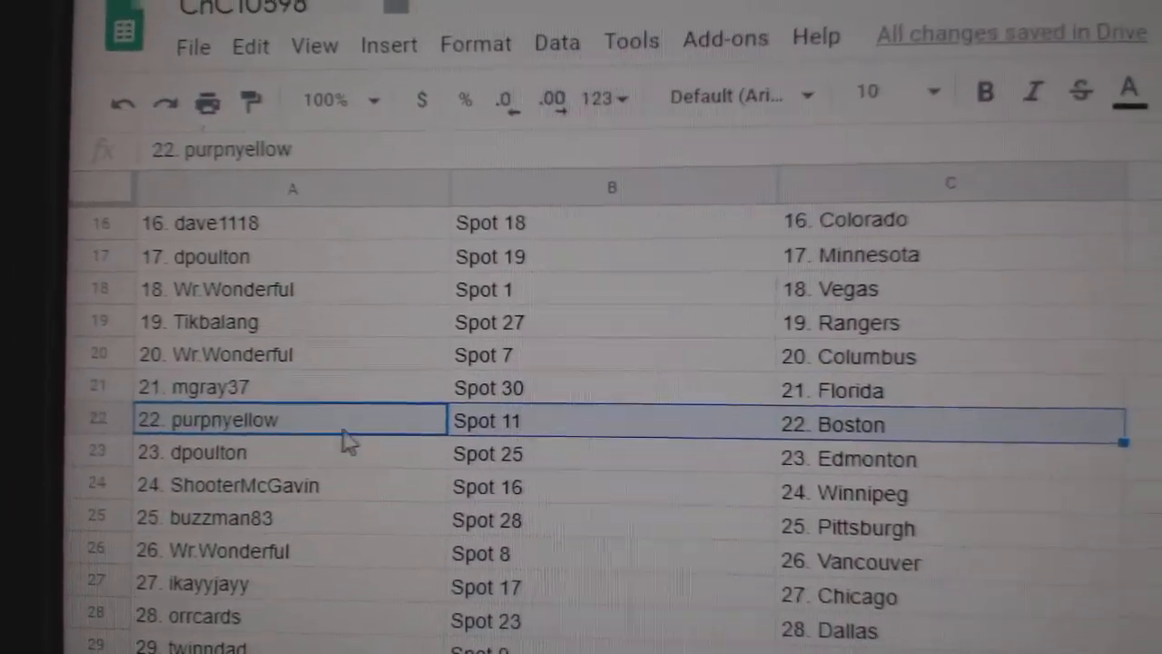
{"action": "left_click", "coordinate": [240, 485]}
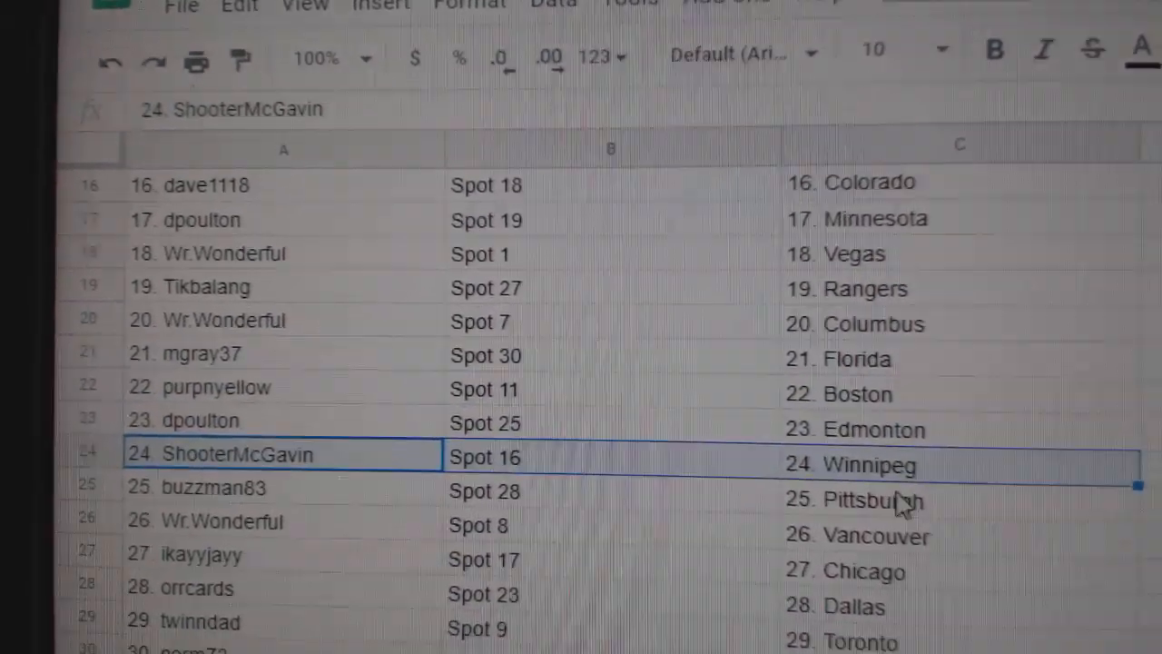